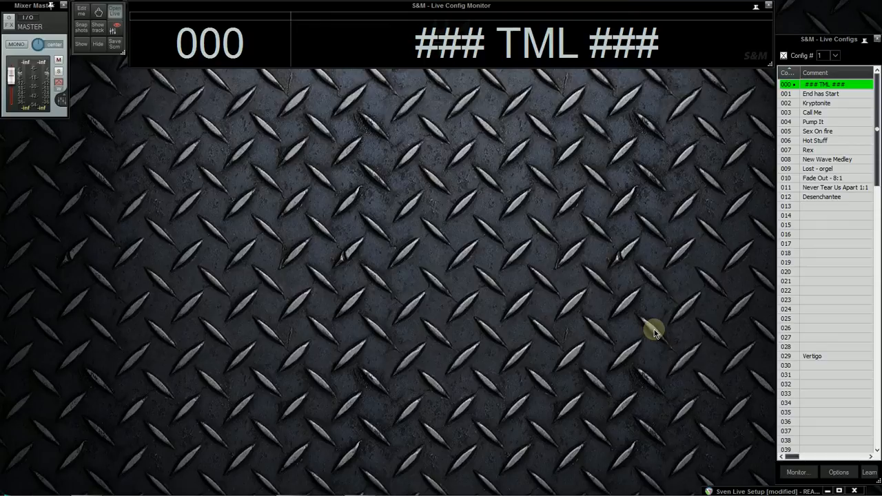
mouse_move(625, 73)
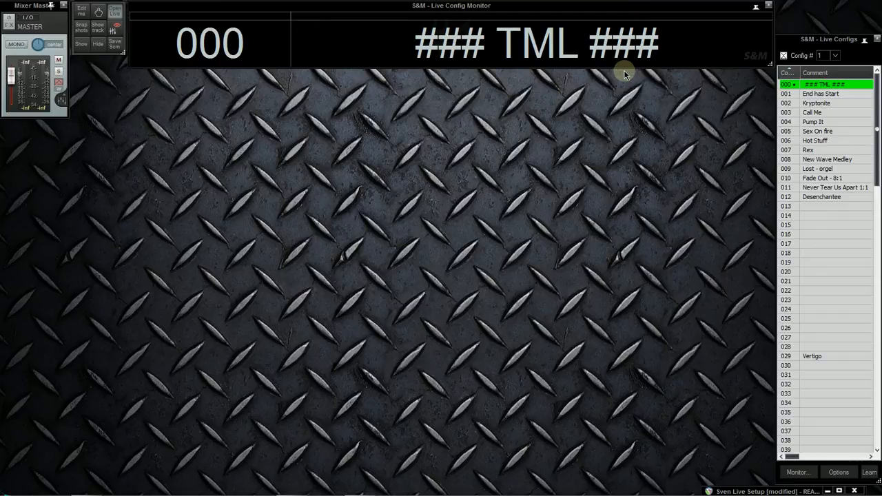
mouse_move(712, 56)
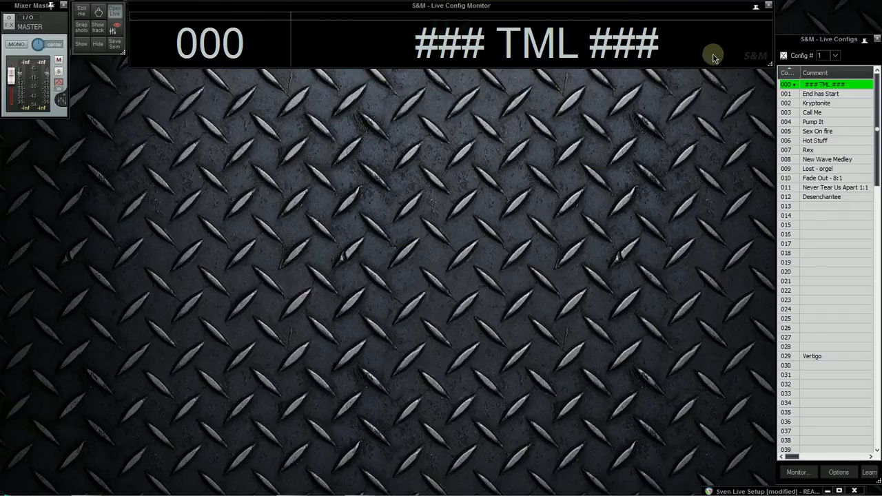
mouse_move(202, 105)
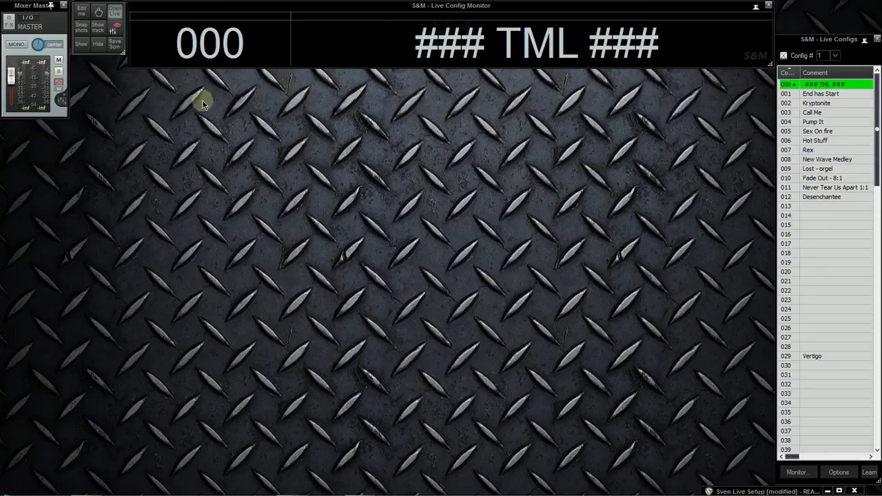
mouse_move(105, 379)
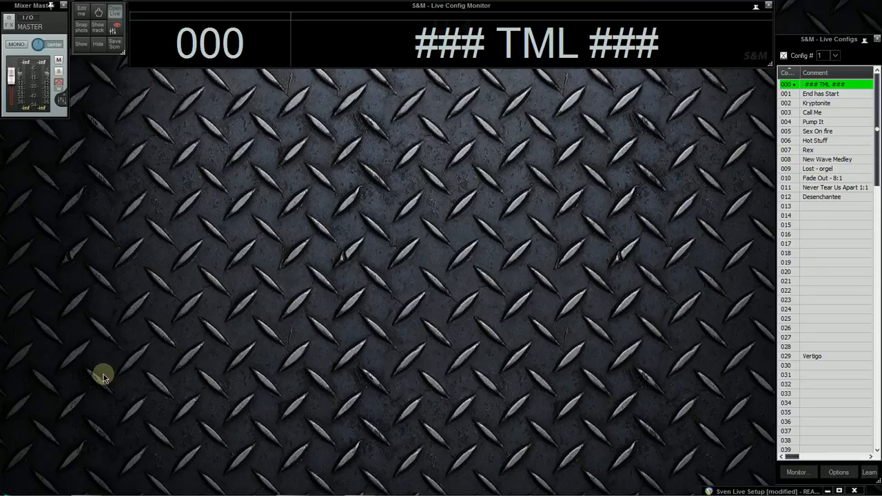
mouse_move(103, 43)
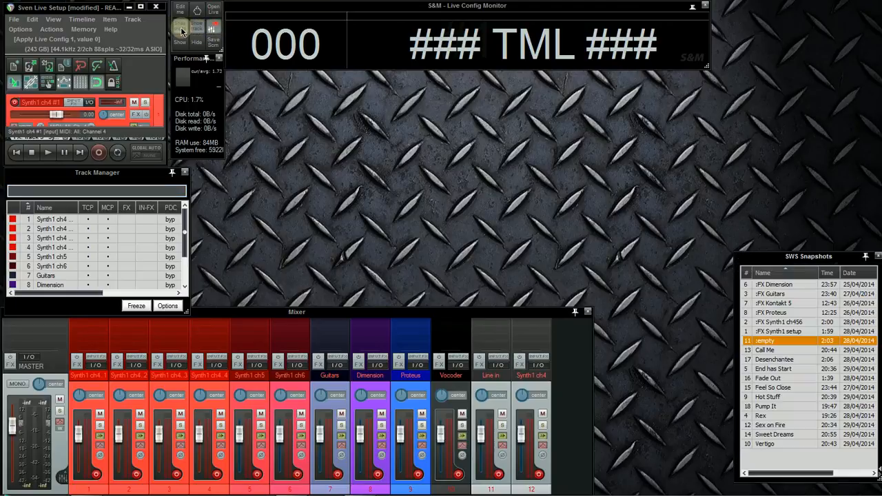
Step: Show the S&M Live Configs song list beside the song monitor
left_click(182, 44)
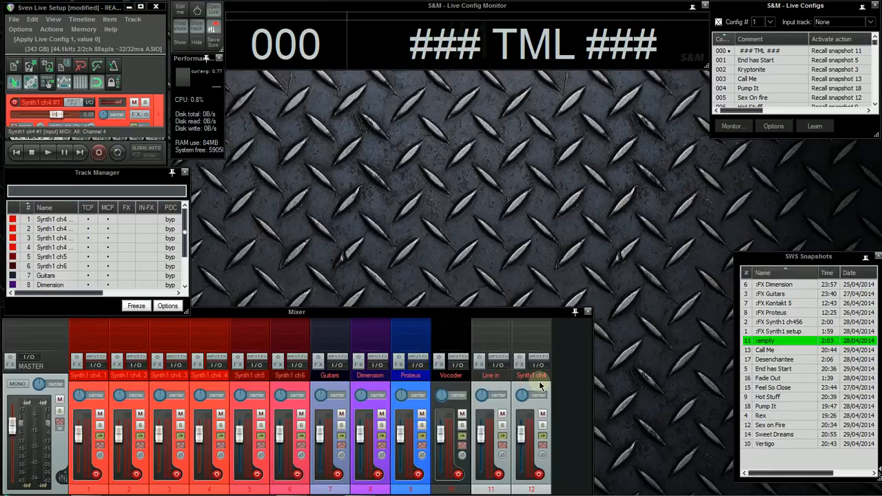
mouse_move(91, 384)
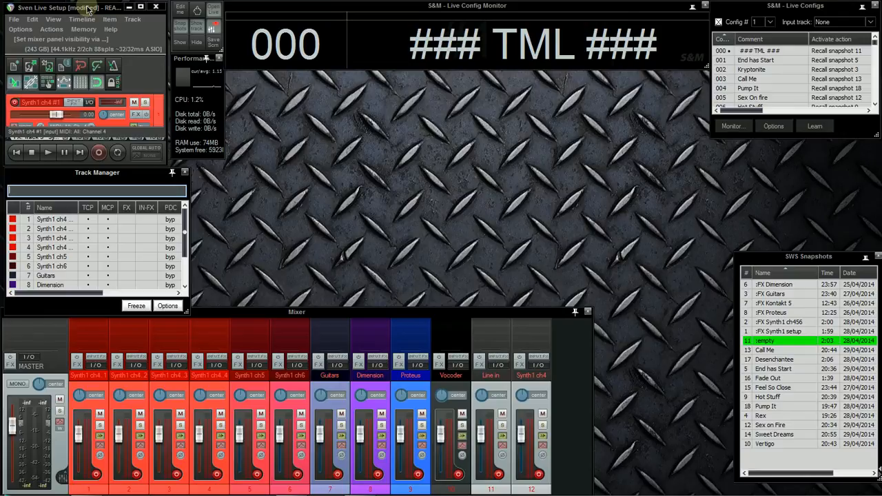
left_click_drag(83, 8, 444, 116)
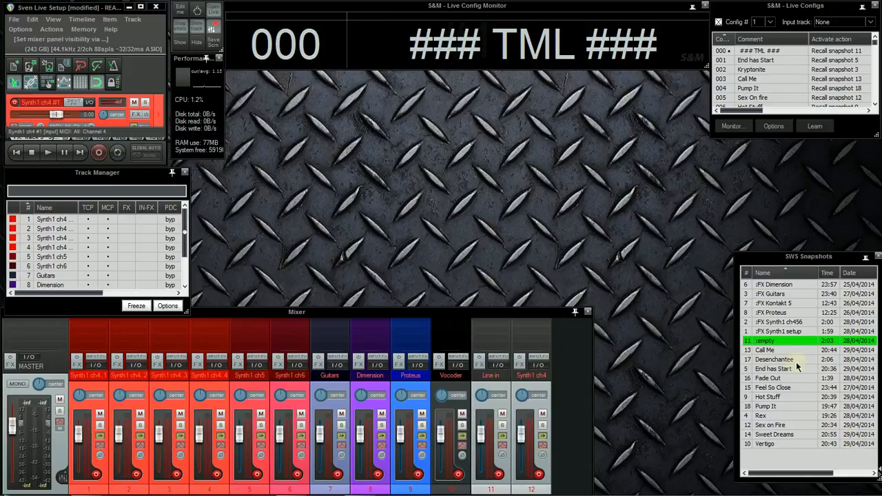
mouse_move(752, 350)
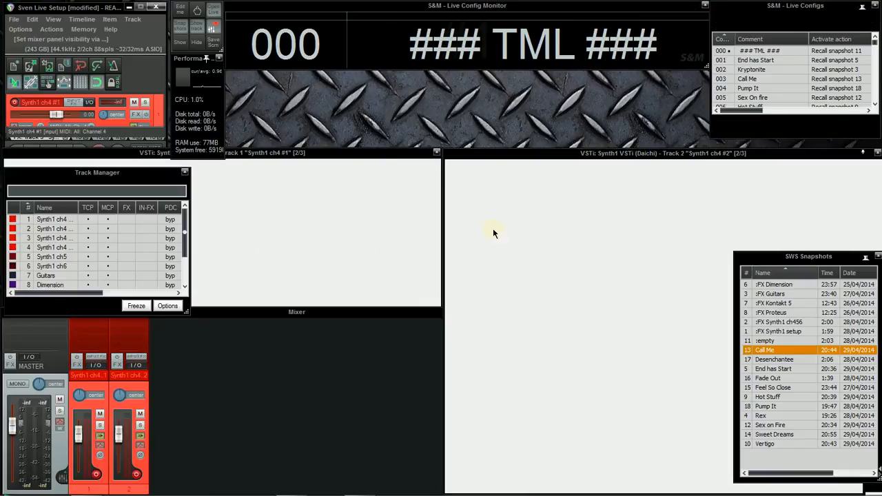
mouse_move(468, 357)
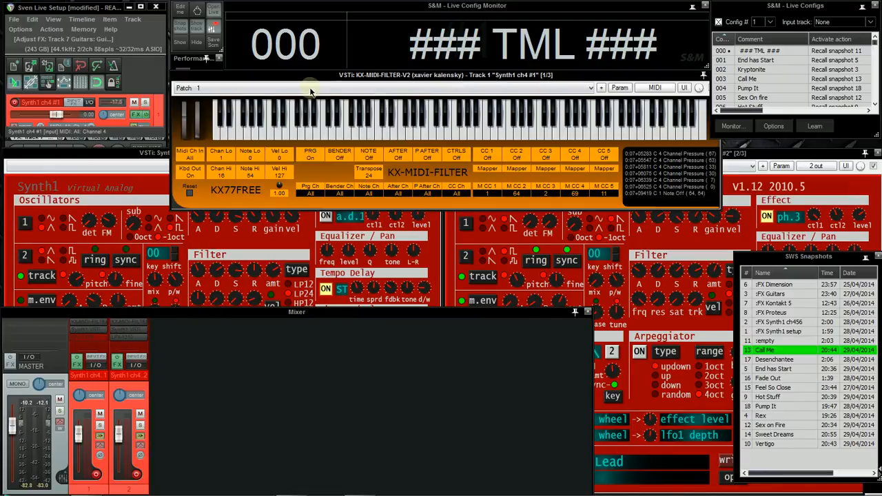
mouse_move(371, 160)
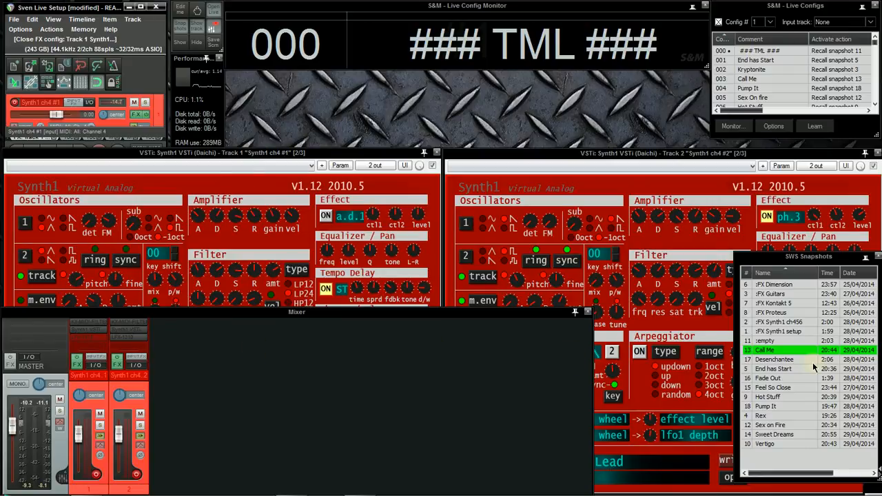
mouse_move(813, 286)
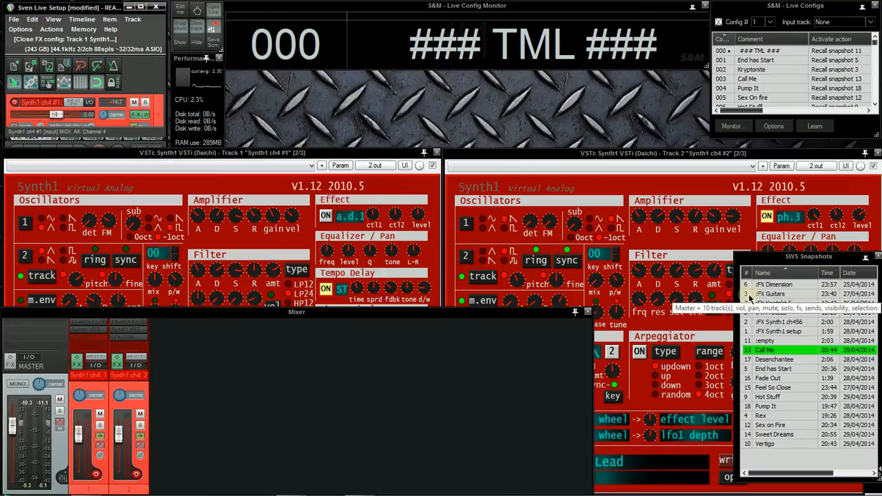
Step: Recall the 'iFX Guitars' SWS snapshot so Guitar Rig opens on the Guitars track
double_click(780, 295)
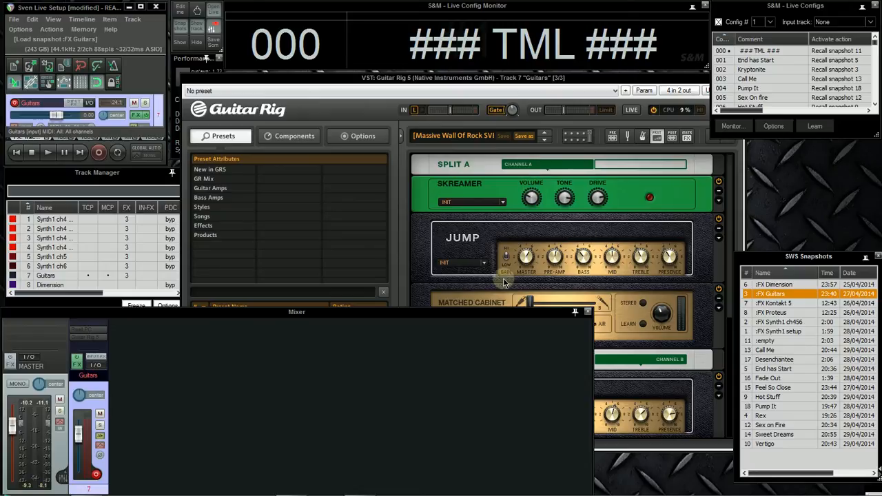
mouse_move(540, 235)
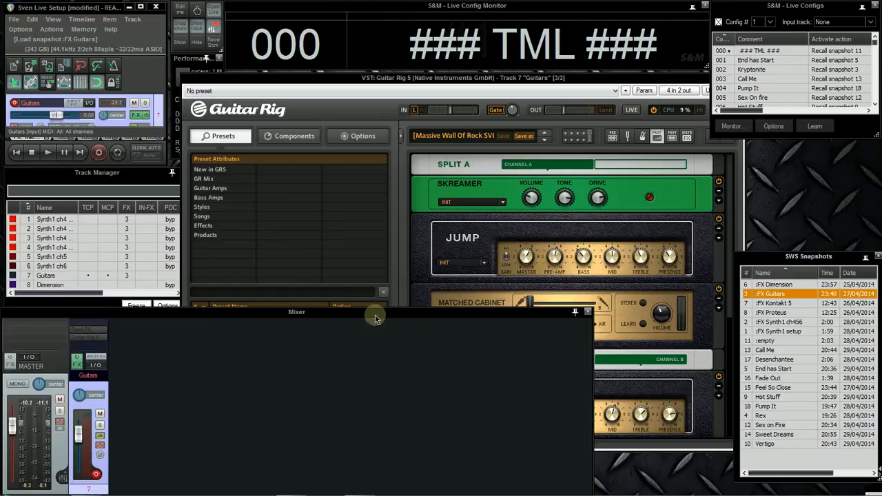
mouse_move(201, 339)
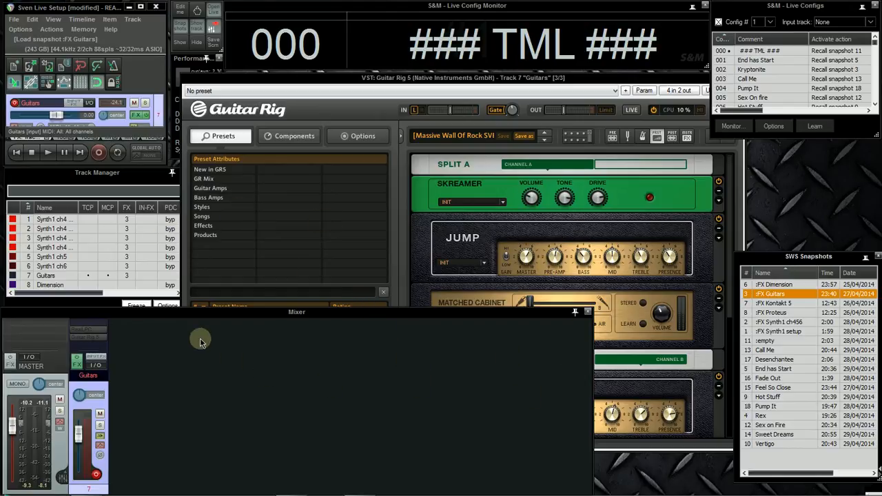
mouse_move(617, 289)
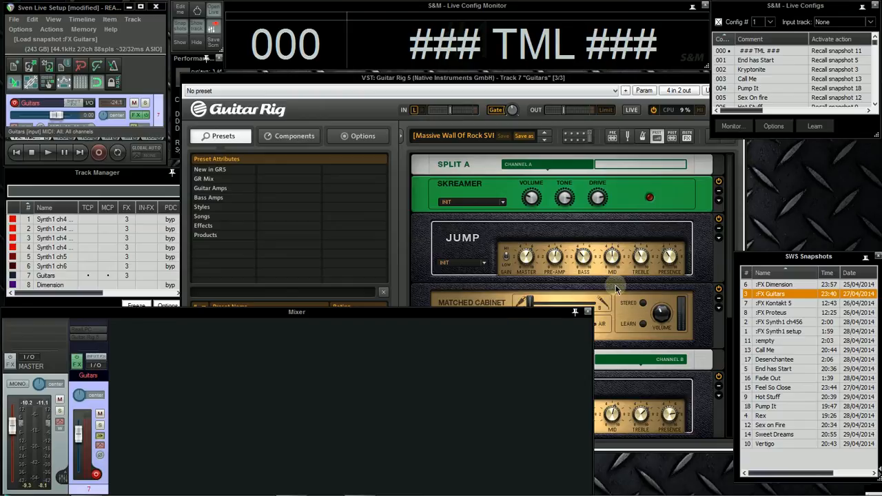
mouse_move(774, 303)
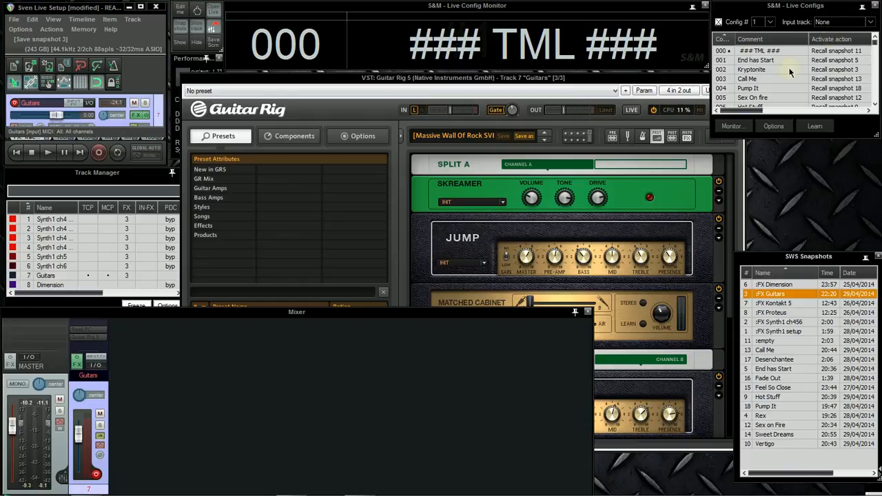
Step: Apply the Kryptonite (002) config in the S&M Live Configs list
left_click(772, 126)
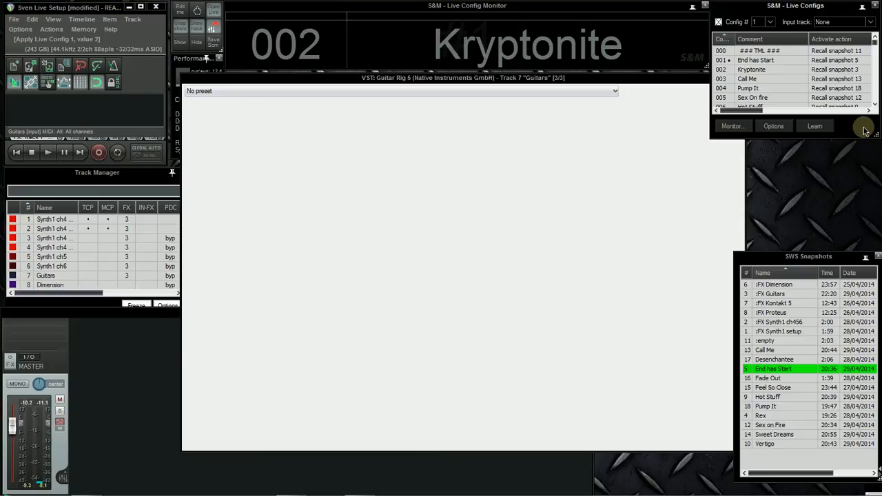
mouse_move(747, 264)
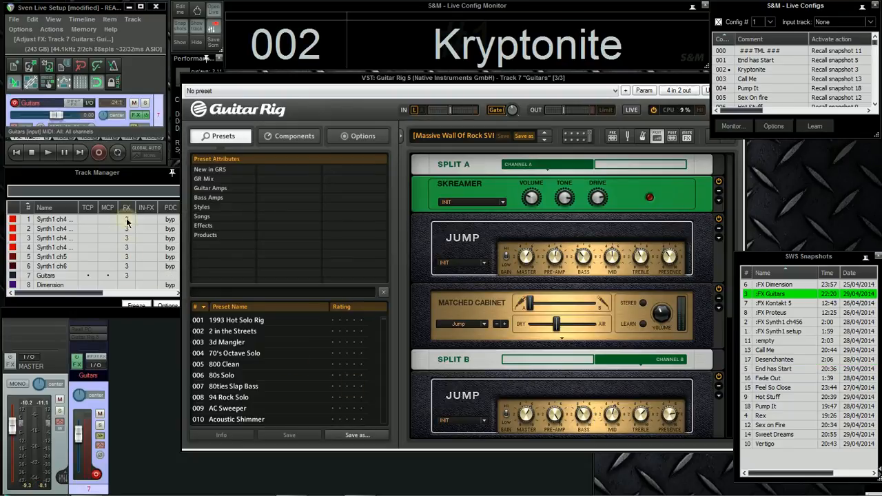
mouse_move(384, 129)
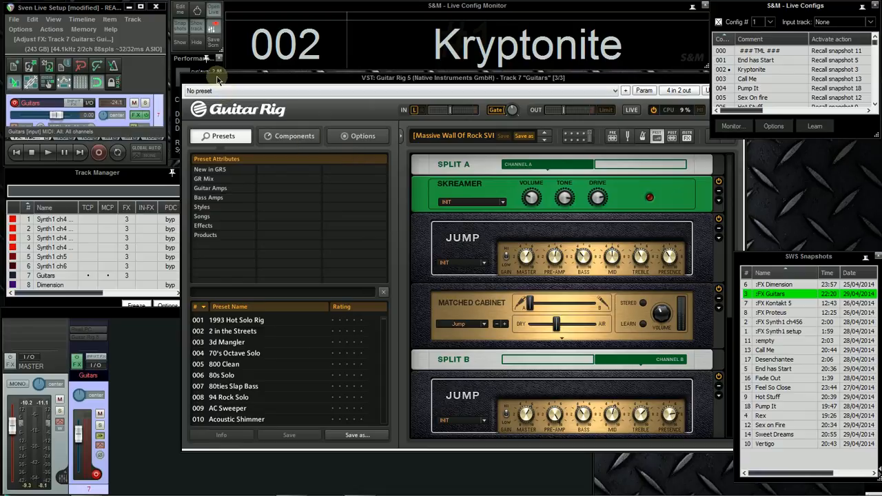
mouse_move(471, 84)
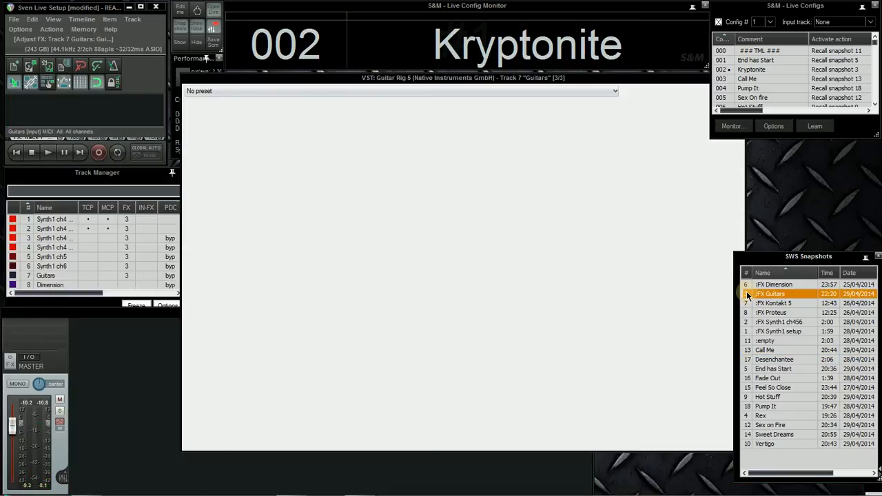
Step: Recall the 'iFX Guitars' SWS snapshot again under Kryptonite for the Guitars track
double_click(770, 295)
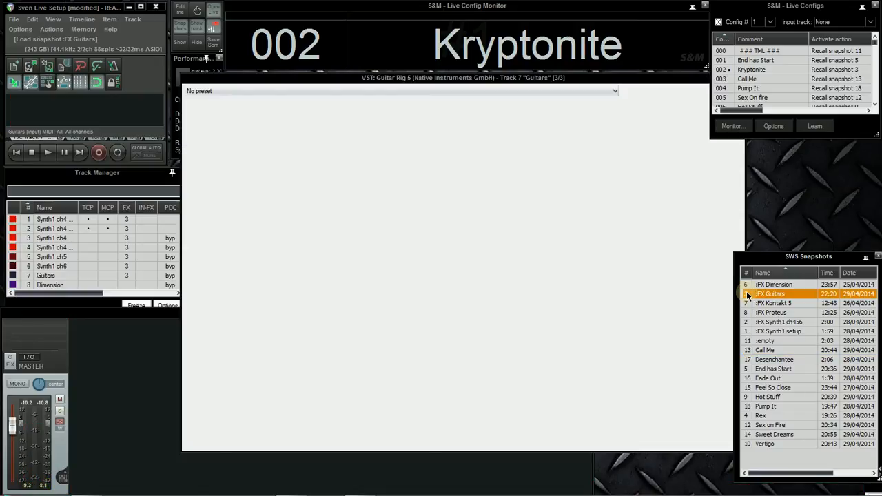